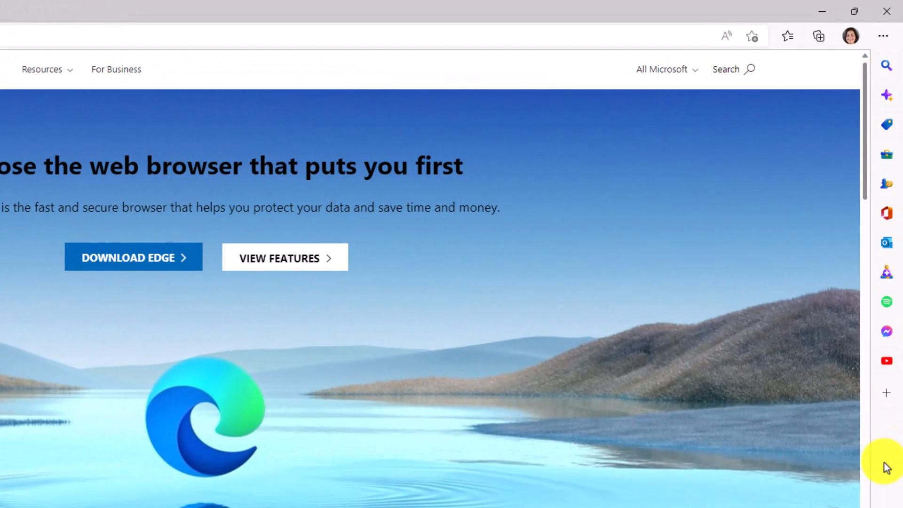
pyautogui.moveTo(774, 248)
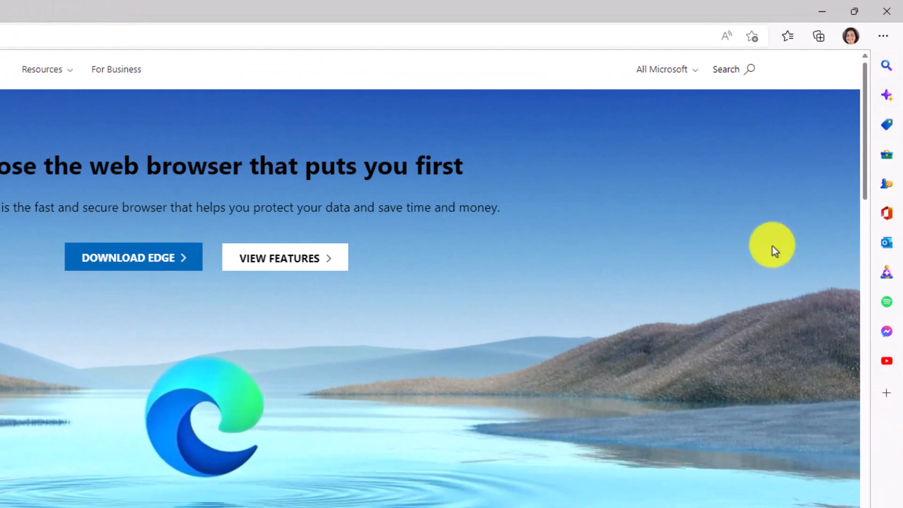
pyautogui.moveTo(886, 213)
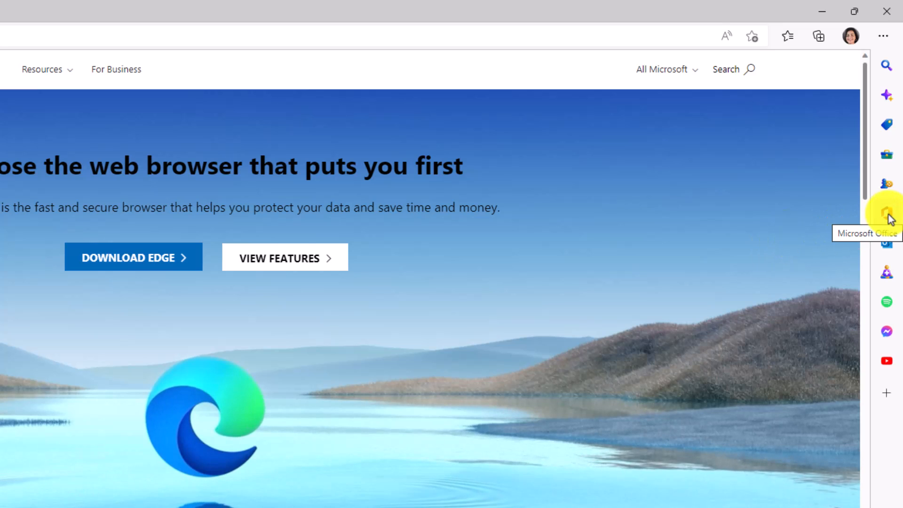
# - View recent Word files in the Office sidebar app, then switch to the Tools panel with clock and calculator
pyautogui.click(887, 209)
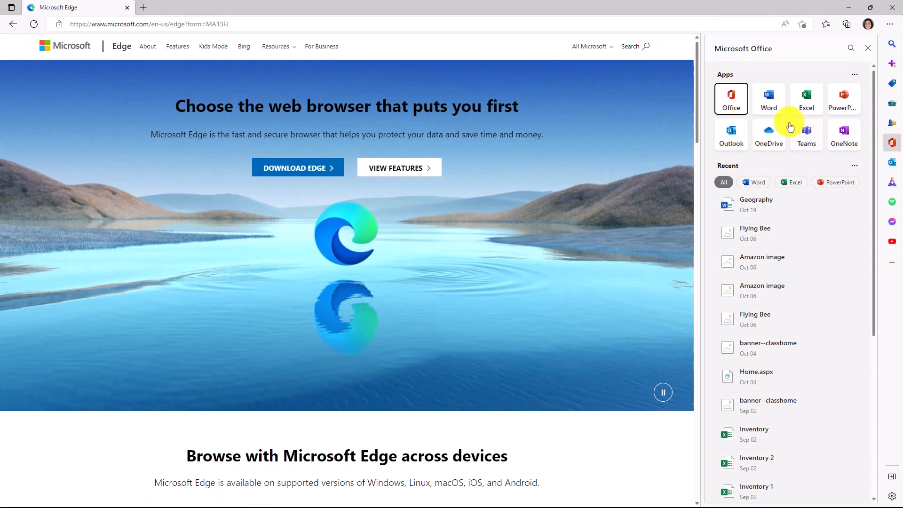
pyautogui.moveTo(807, 129)
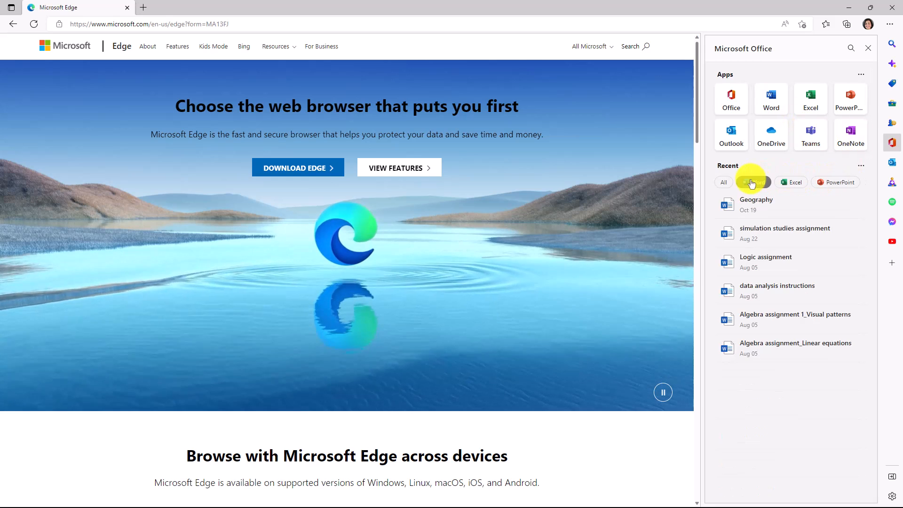
pyautogui.click(753, 182)
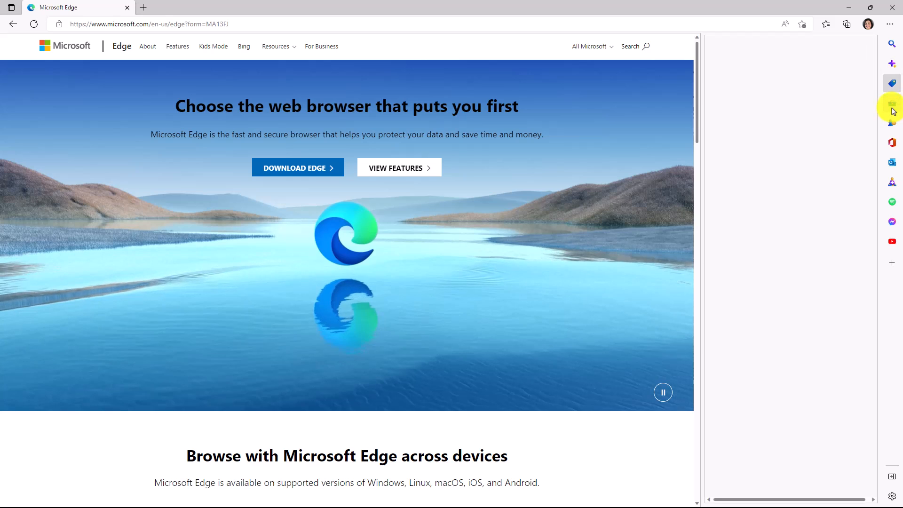
pyautogui.click(891, 104)
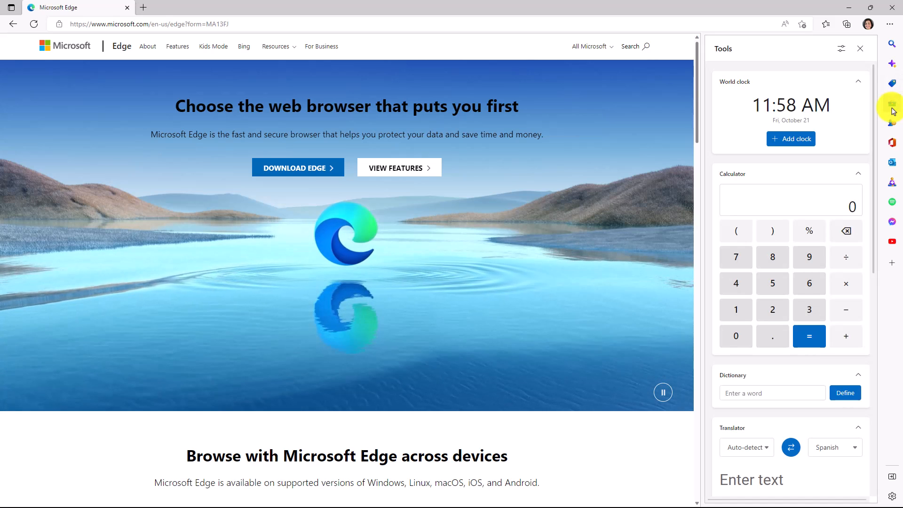
pyautogui.moveTo(891, 204)
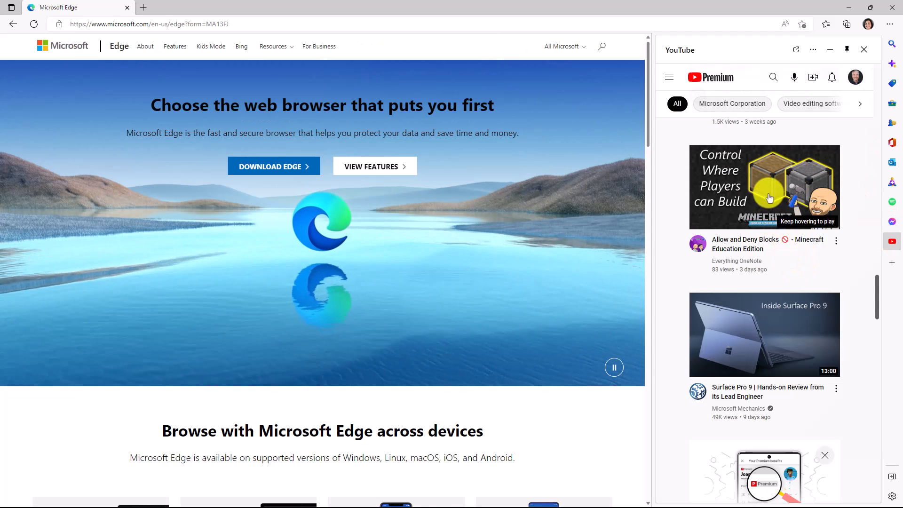
pyautogui.moveTo(892, 263)
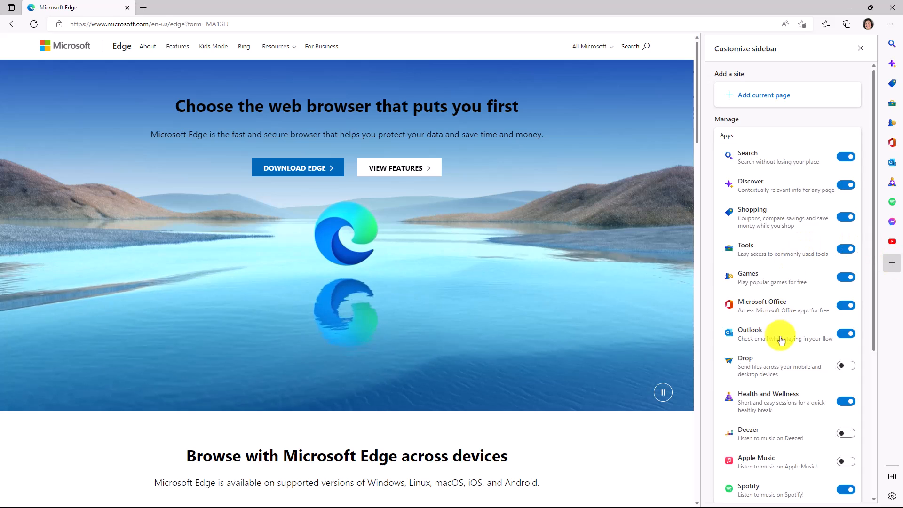
# - Launch the newly added Microsoft Edge page as its own sidebar app
pyautogui.scroll(-3)
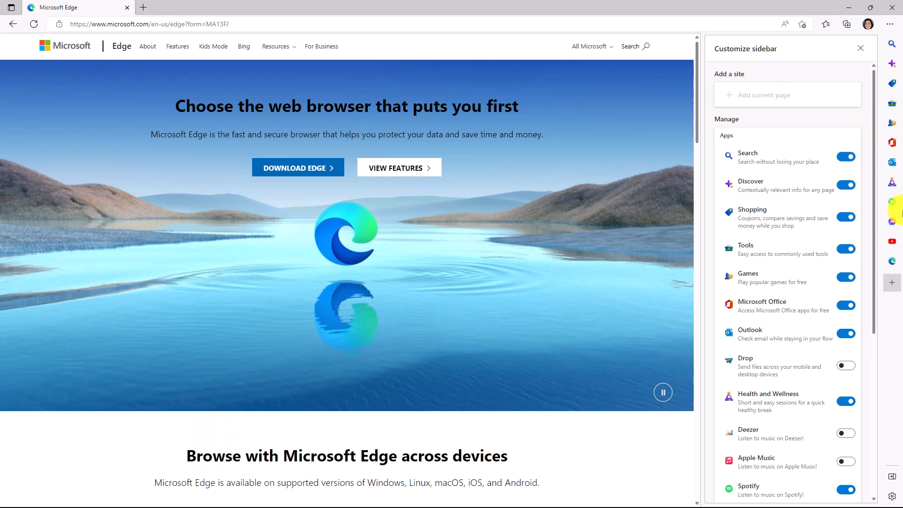
pyautogui.moveTo(892, 265)
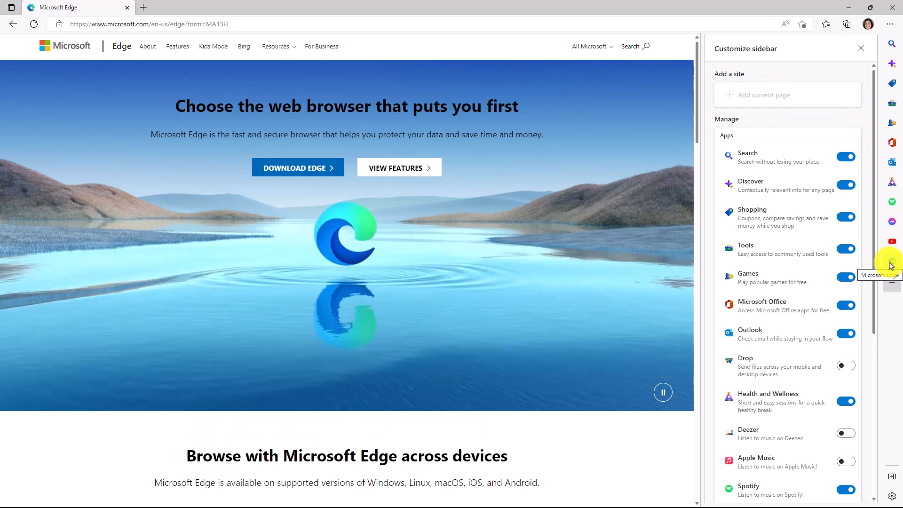
pyautogui.click(861, 48)
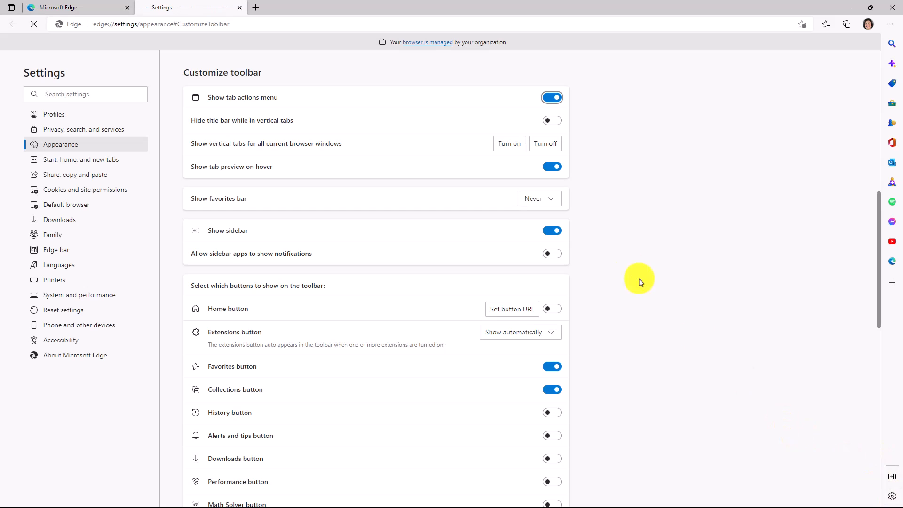
# - Toggle Show sidebar off and back on, then adjust the sidebar app notification settings
pyautogui.click(551, 231)
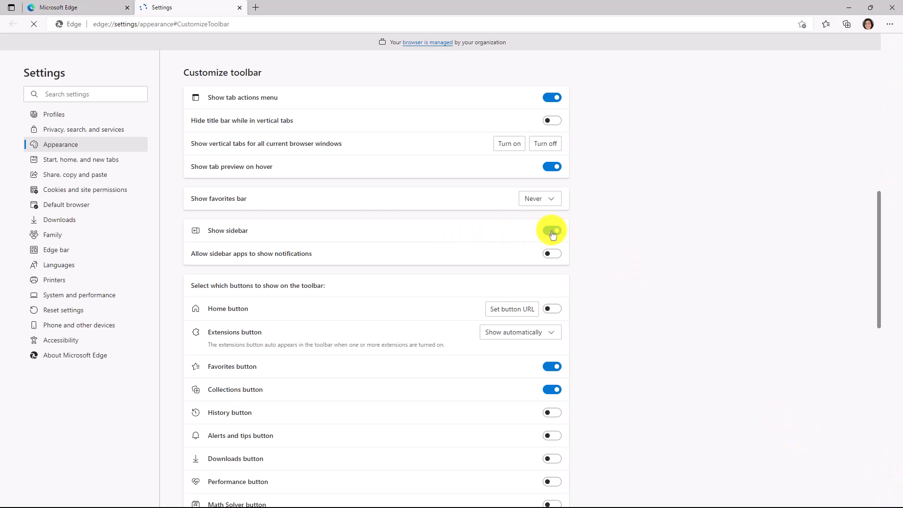
pyautogui.click(550, 231)
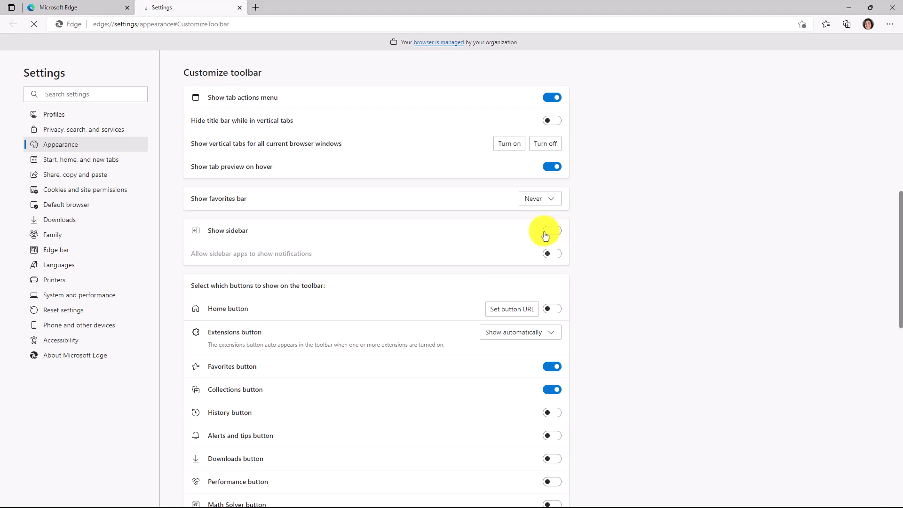
pyautogui.click(551, 231)
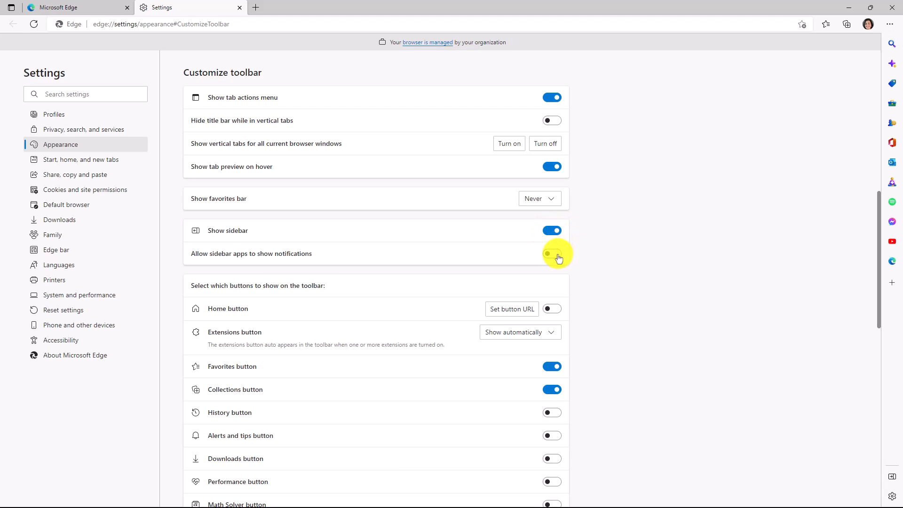
pyautogui.click(551, 253)
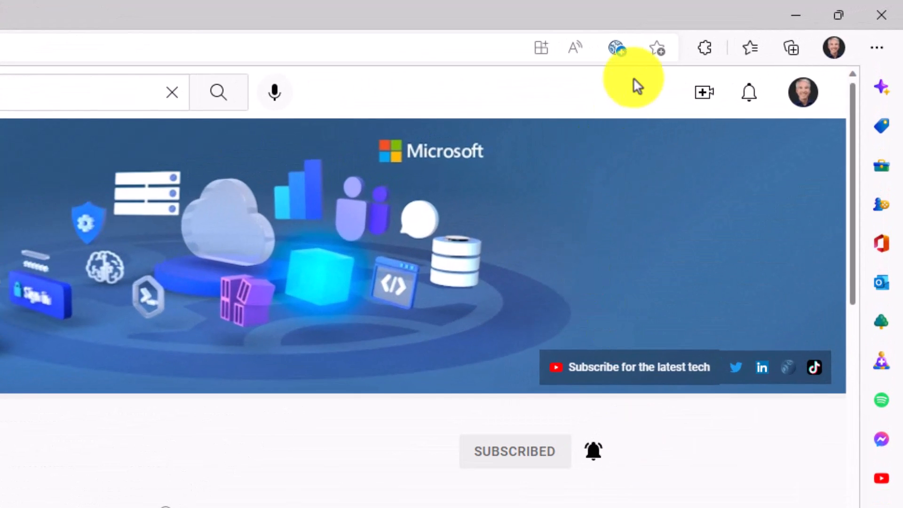
pyautogui.moveTo(617, 48)
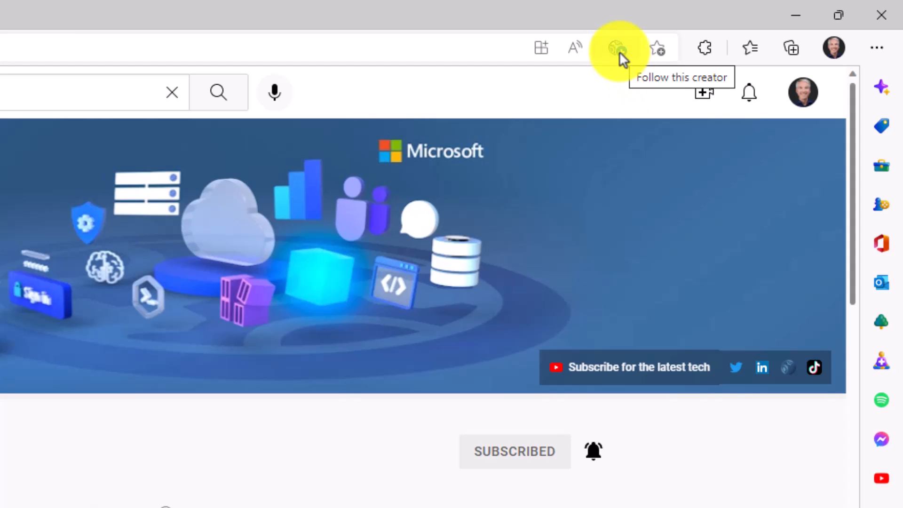
# - Follow the Microsoft Mechanics YouTube creator from the address bar
pyautogui.click(618, 47)
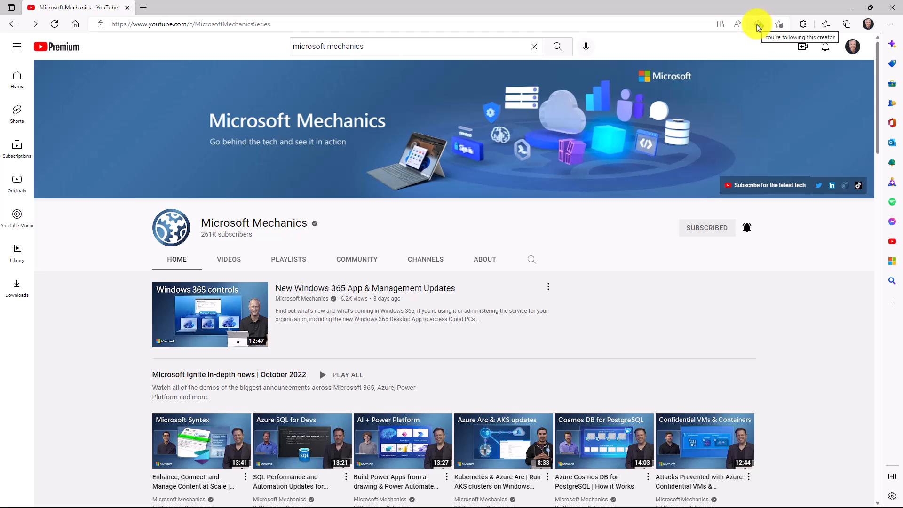
pyautogui.moveTo(788, 250)
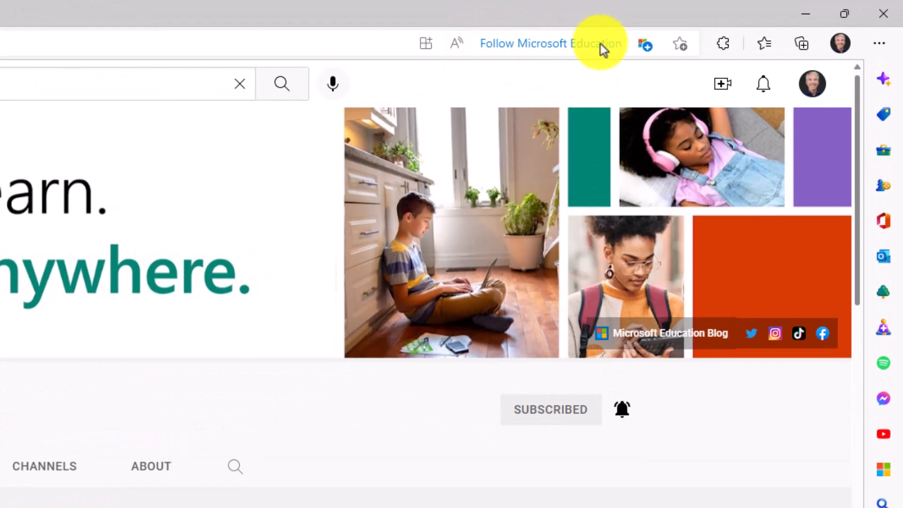
pyautogui.moveTo(706, 133)
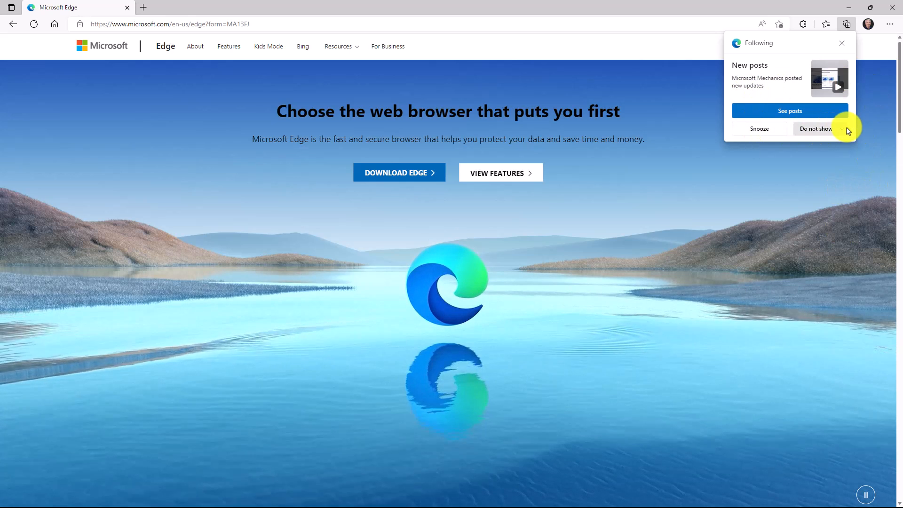
# - Review creator notification options and browse recent posts from Microsoft Mechanics, Mike Tholfsen and Microsoft Education
pyautogui.click(816, 129)
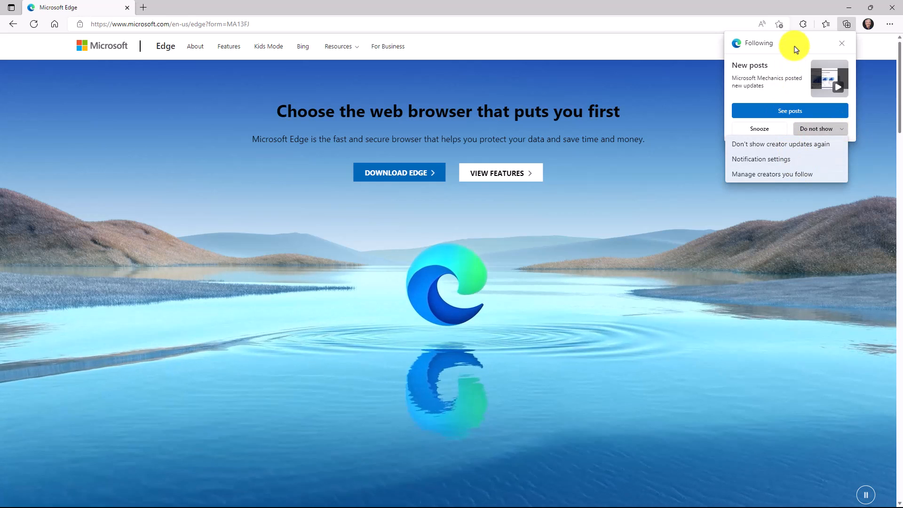
pyautogui.click(841, 43)
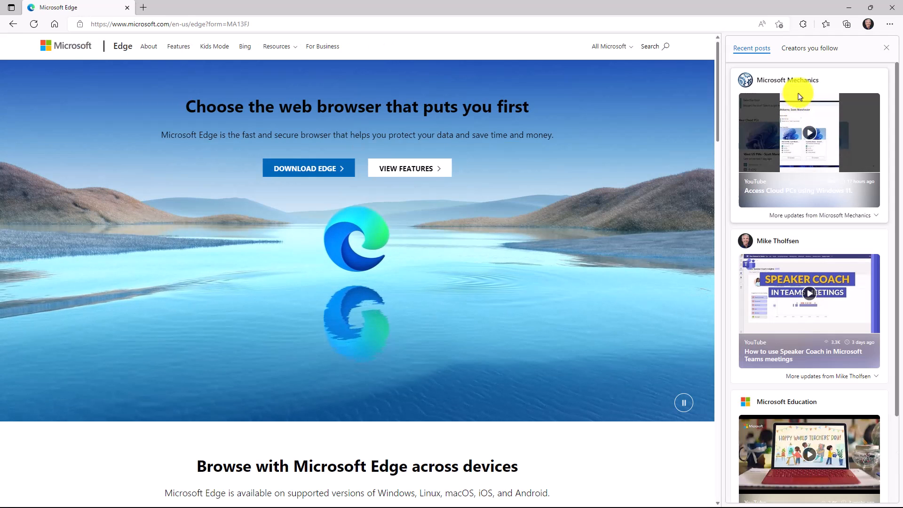
pyautogui.moveTo(812, 286)
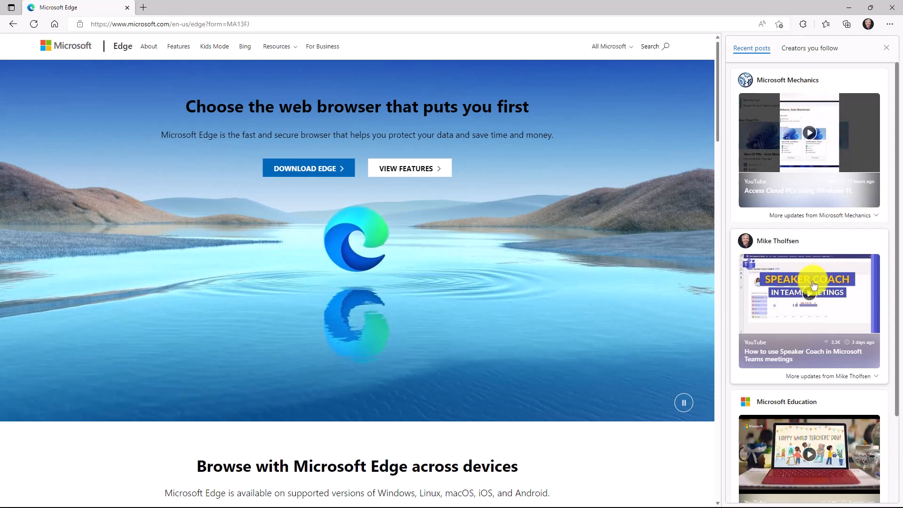
pyautogui.scroll(-3)
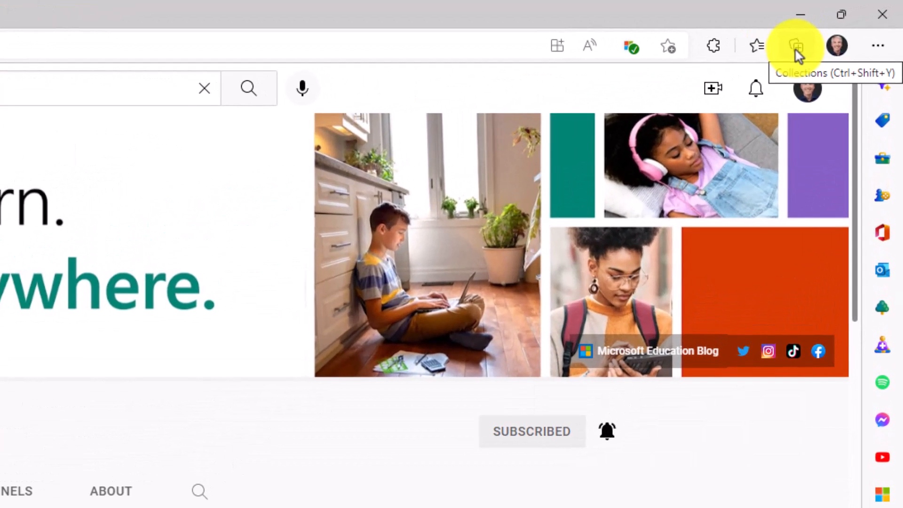
# - Browse the Collections pane (Immersive Reader, New collection, Inclusive Classroom) and reveal its menu with Following and Recent posts
pyautogui.click(796, 45)
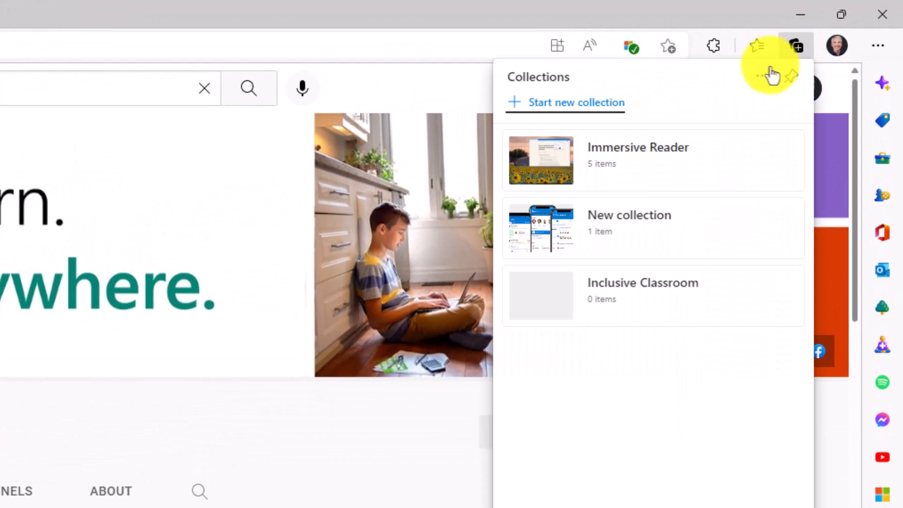
pyautogui.click(761, 76)
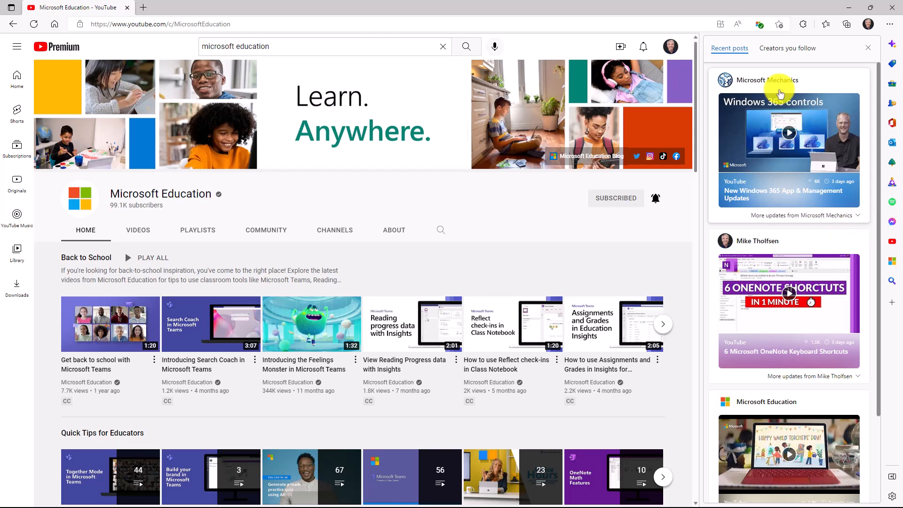
pyautogui.click(787, 48)
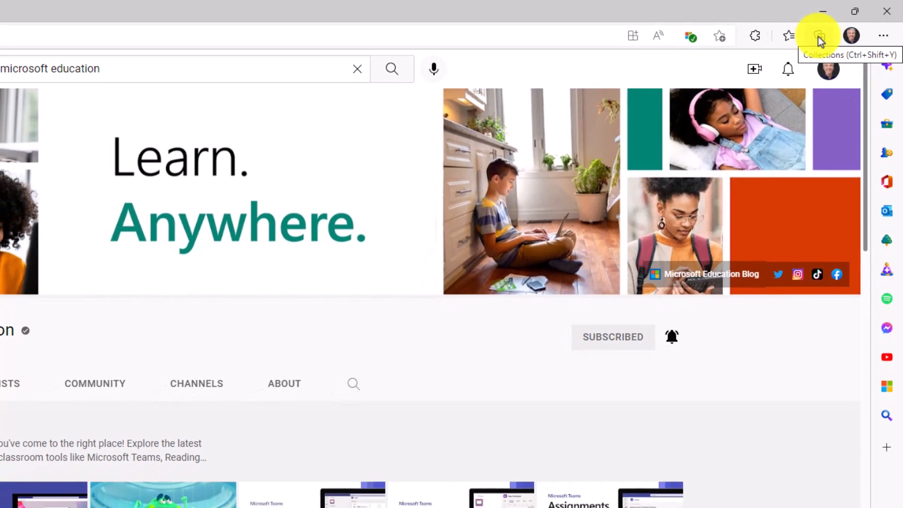
pyautogui.click(817, 36)
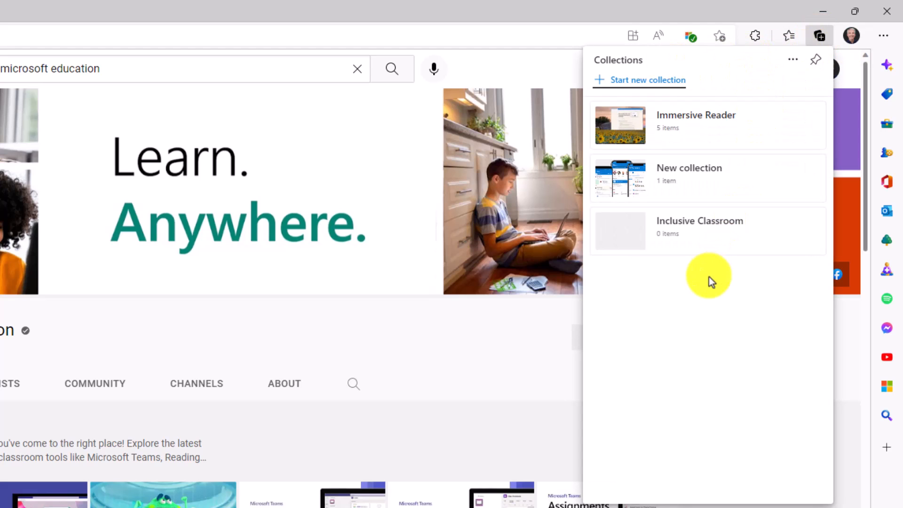
pyautogui.moveTo(793, 75)
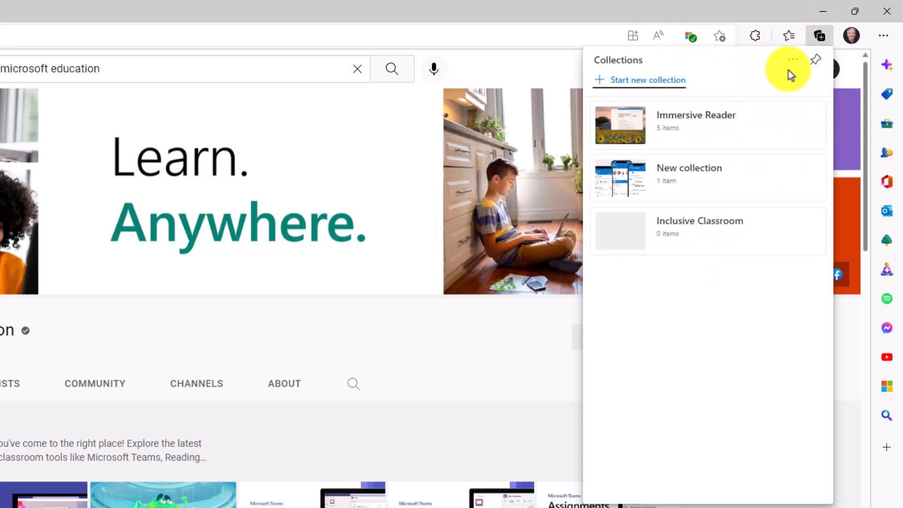
pyautogui.click(819, 35)
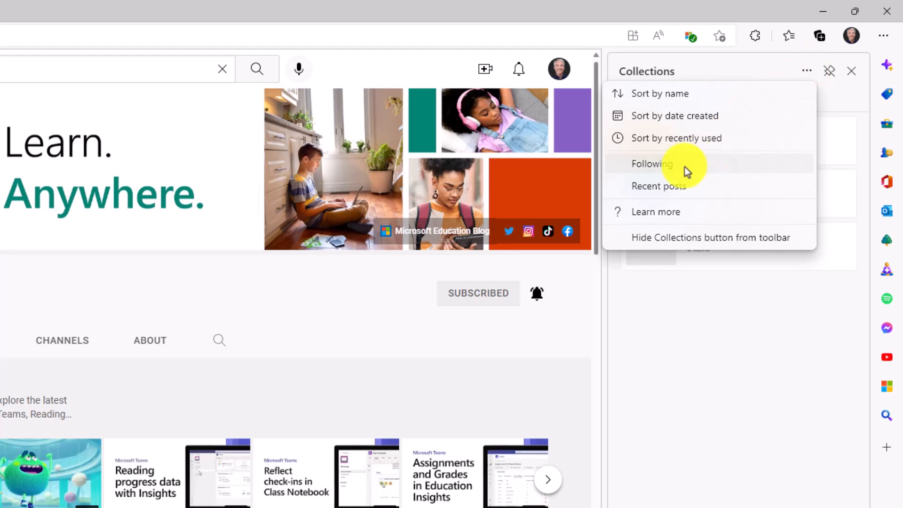
pyautogui.moveTo(689, 190)
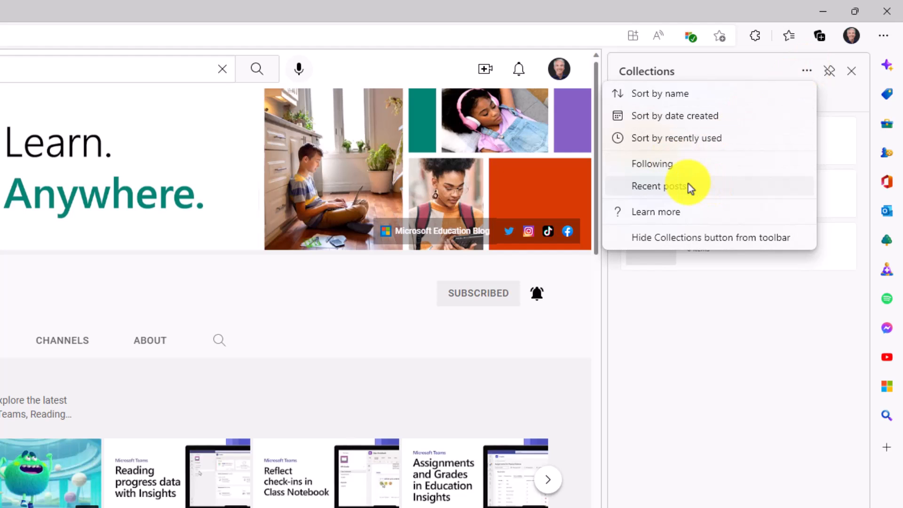
pyautogui.moveTo(795, 241)
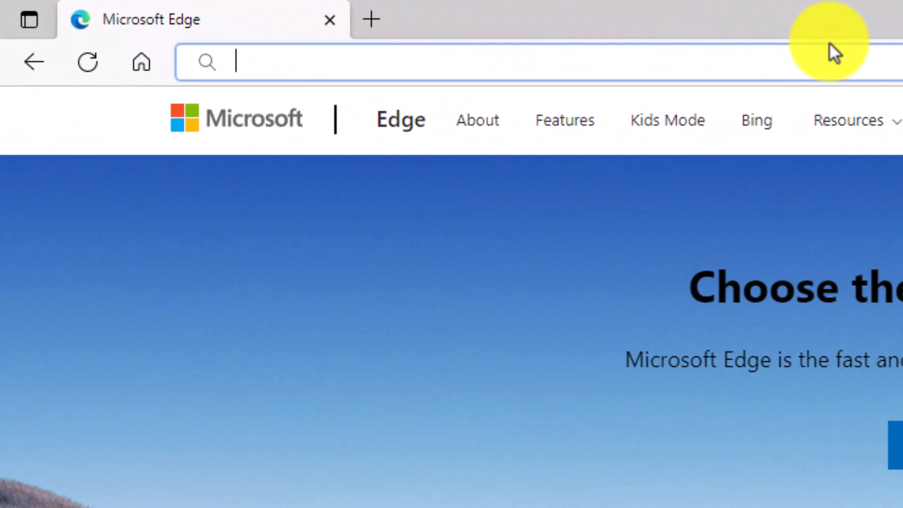
# - Get instant address-bar answers for seattle weather, MSFT and AAPL quotes, and Satya Nadella
pyautogui.write('seattle weather')
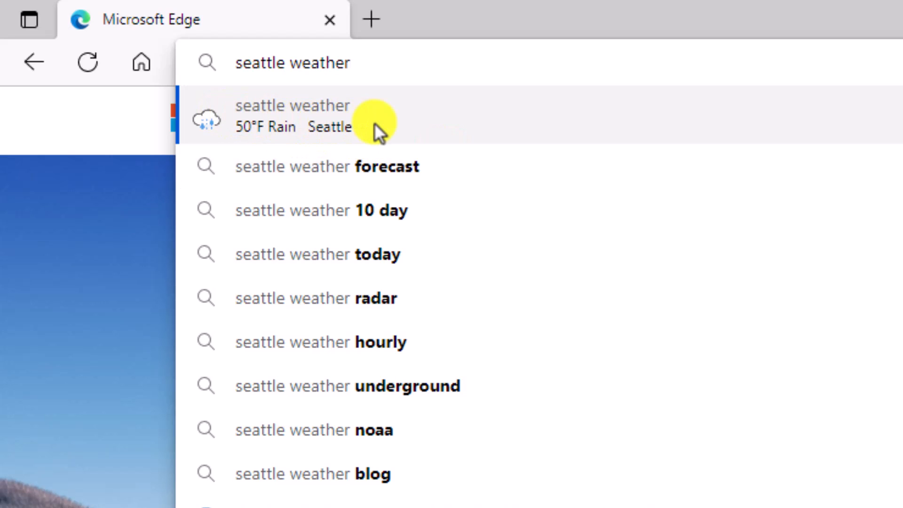
pyautogui.moveTo(402, 122)
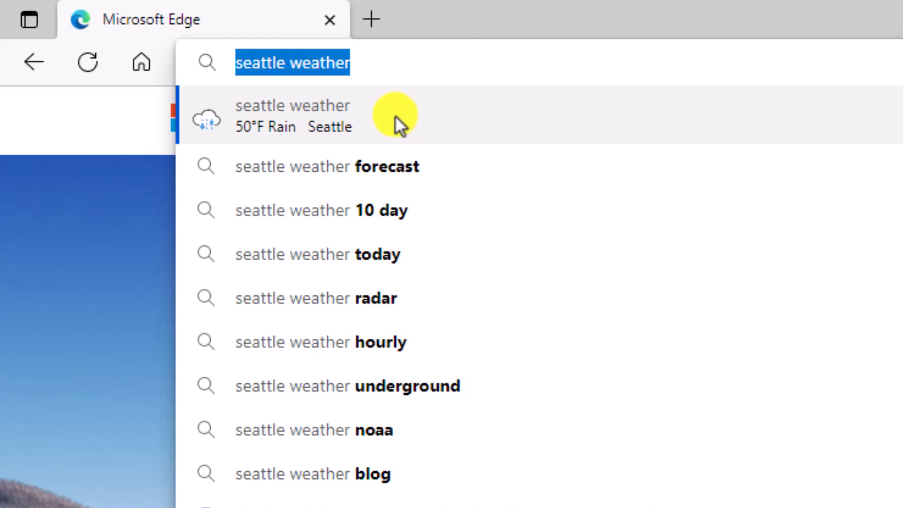
pyautogui.write('MSFT')
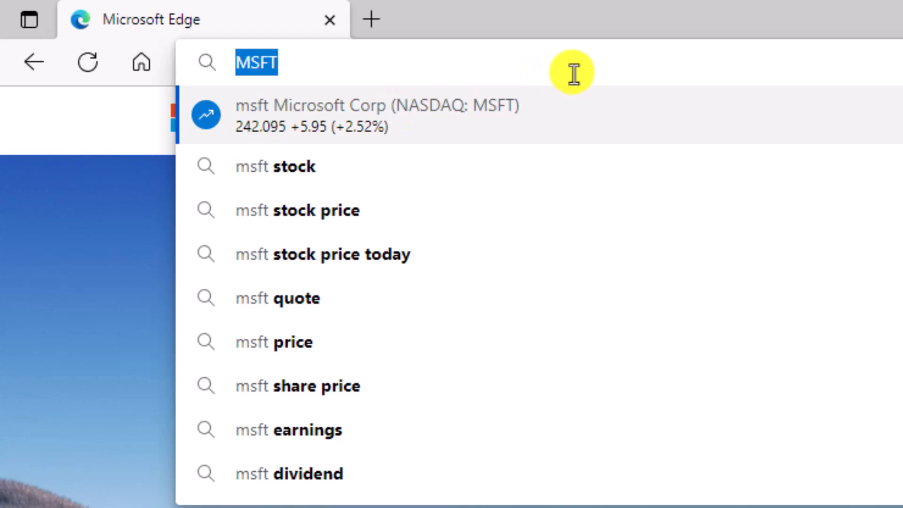
pyautogui.write('AAPL')
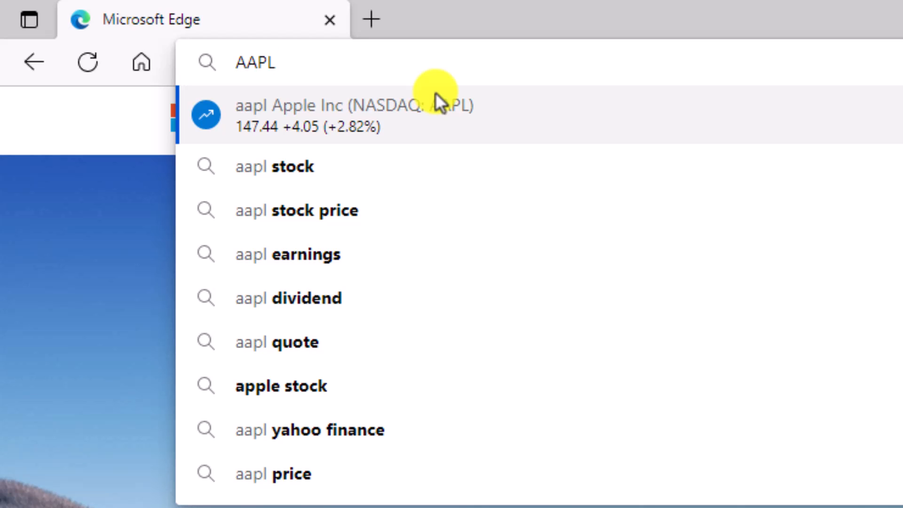
pyautogui.write('S')
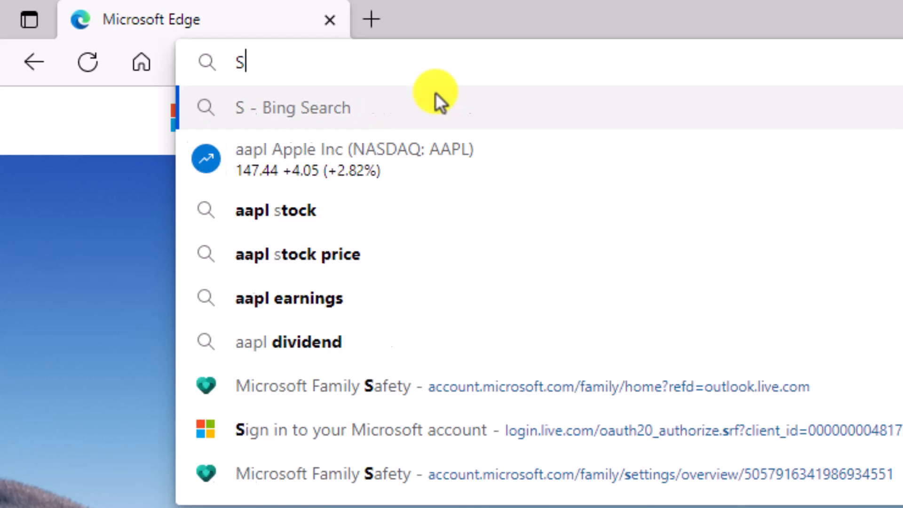
pyautogui.write('Satya Nadella')
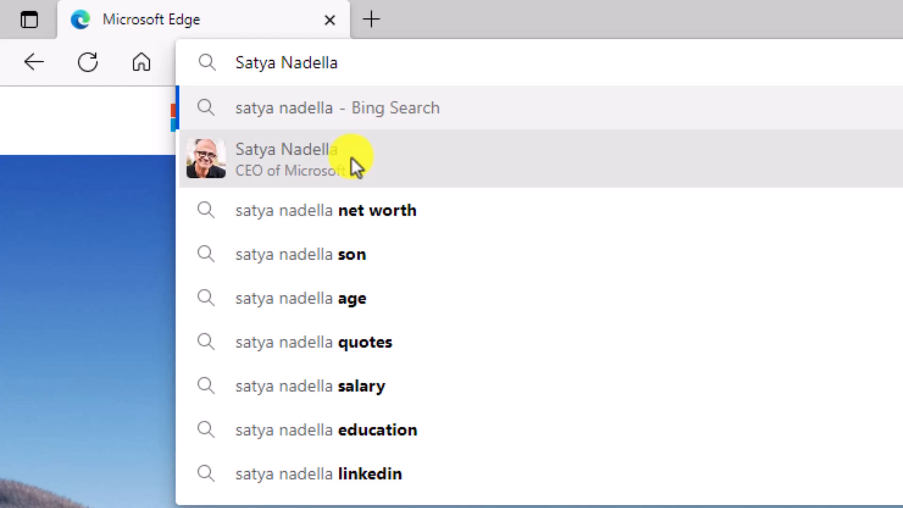
pyautogui.moveTo(275, 167)
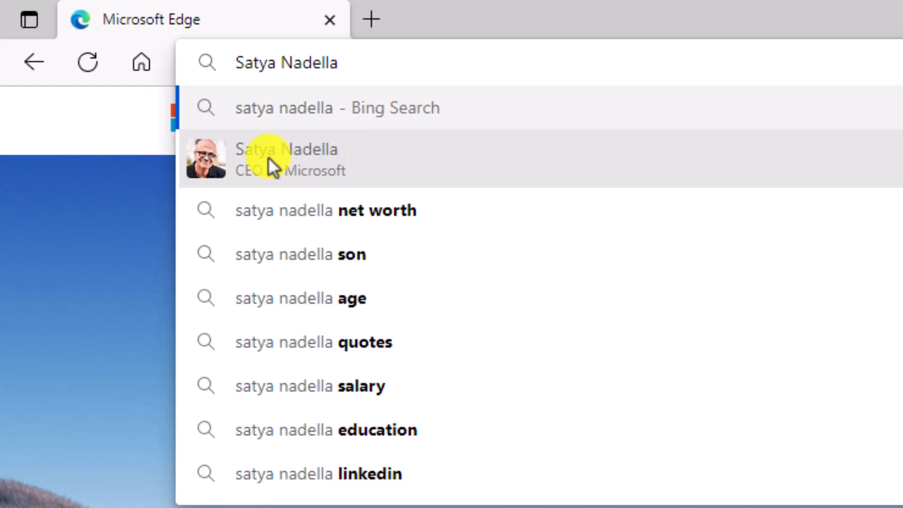
pyautogui.click(286, 159)
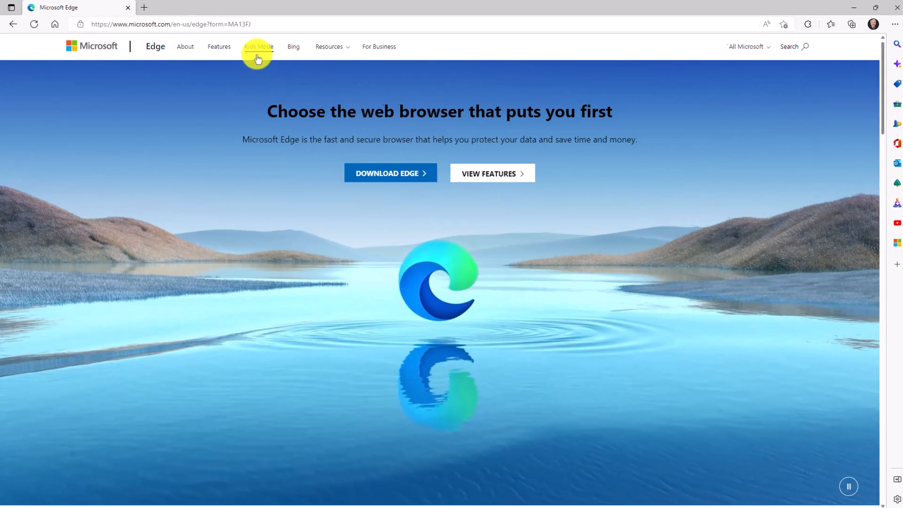
# - Navigate to ofice.com and receive the typo-protection warning suggesting office.com
pyautogui.write('ofice.com')
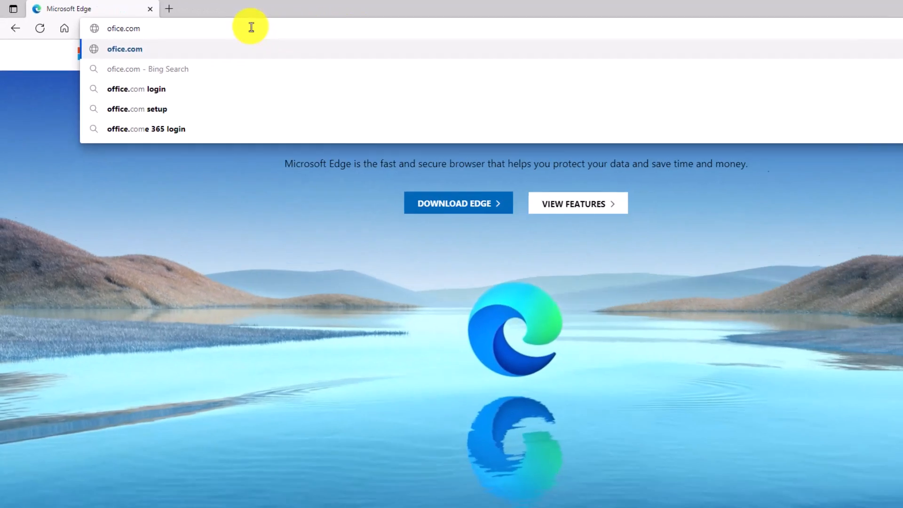
pyautogui.press('Enter')
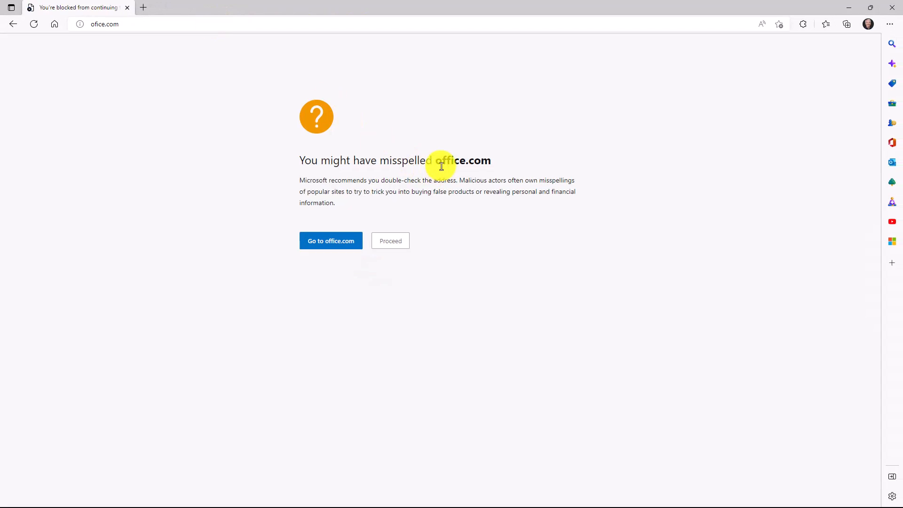
pyautogui.moveTo(471, 179)
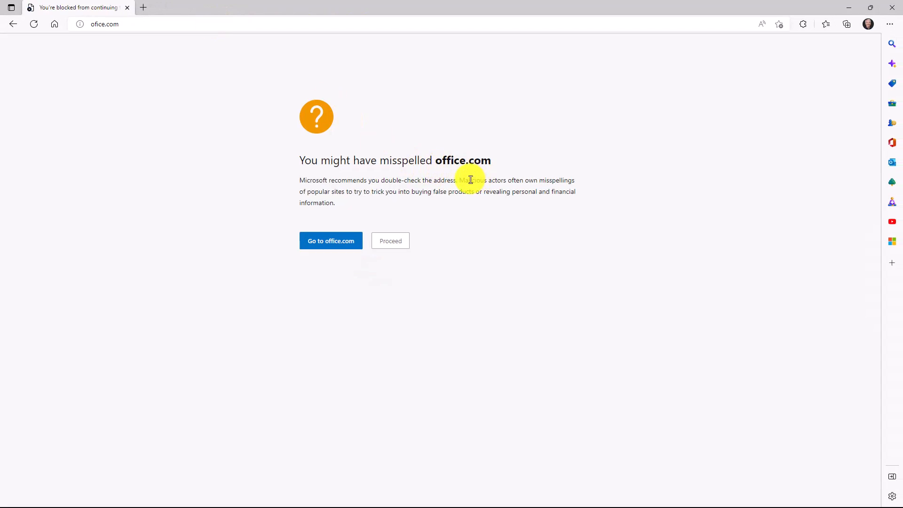
pyautogui.moveTo(127, 45)
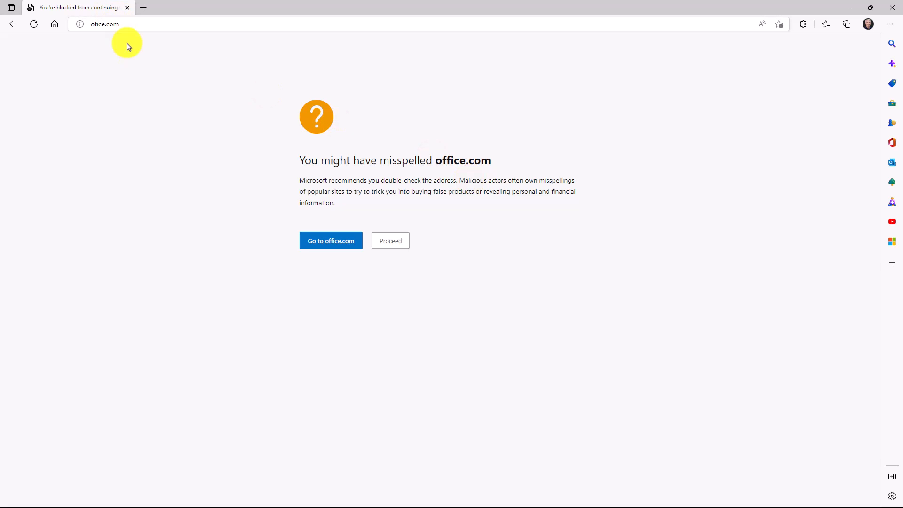
pyautogui.moveTo(390, 241)
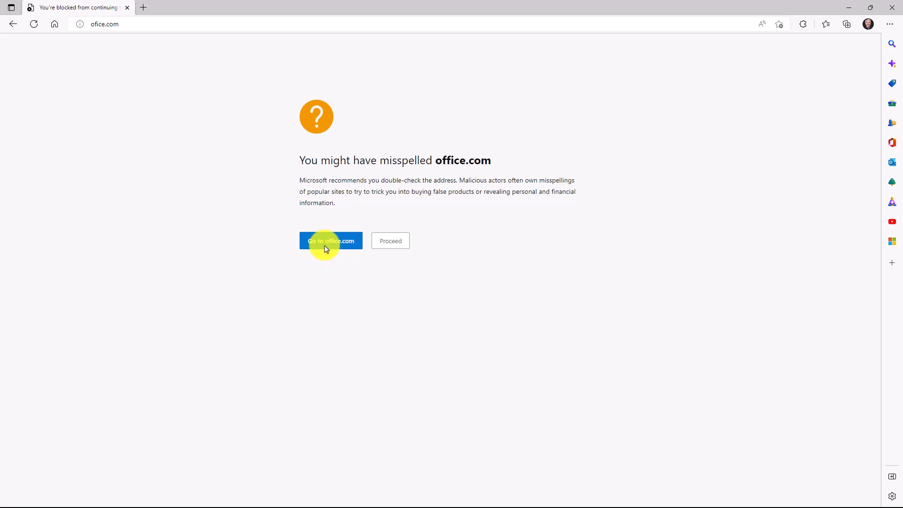
pyautogui.moveTo(177, 168)
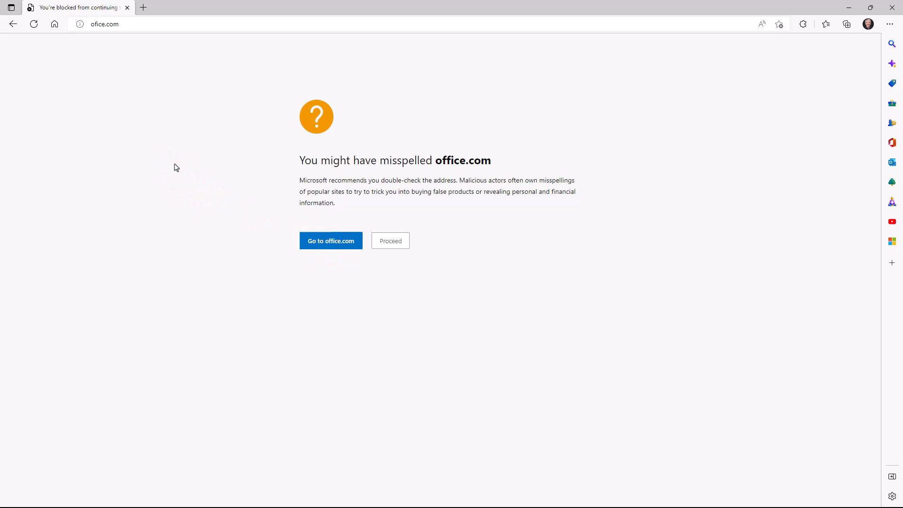
pyautogui.moveTo(206, 209)
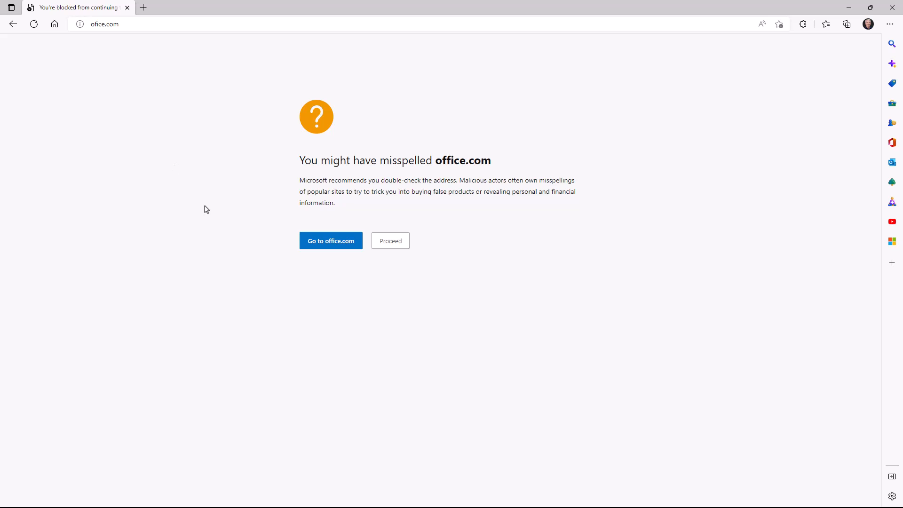